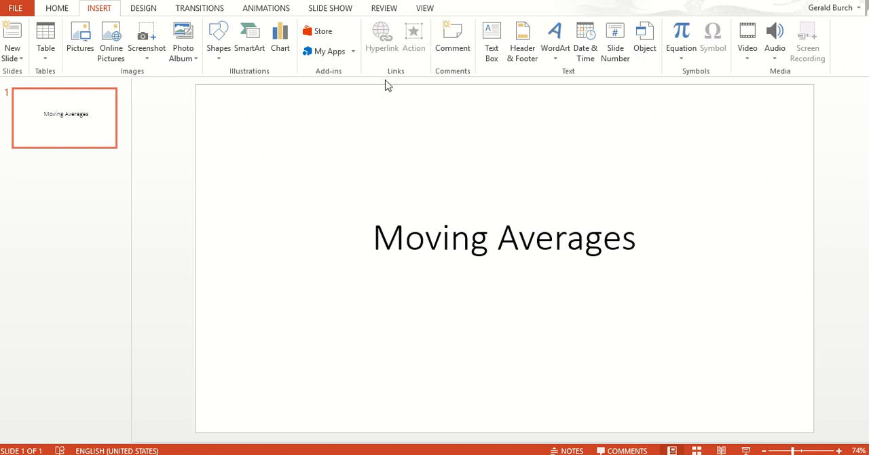
mouse_move(681, 200)
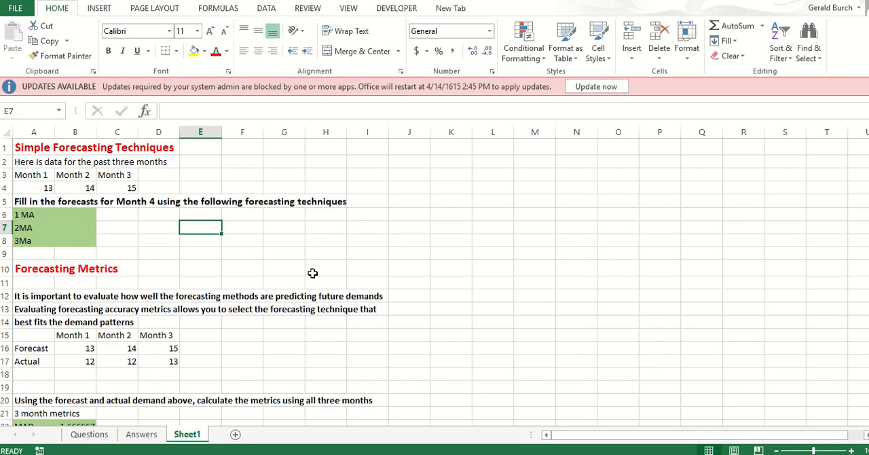
mouse_move(136, 266)
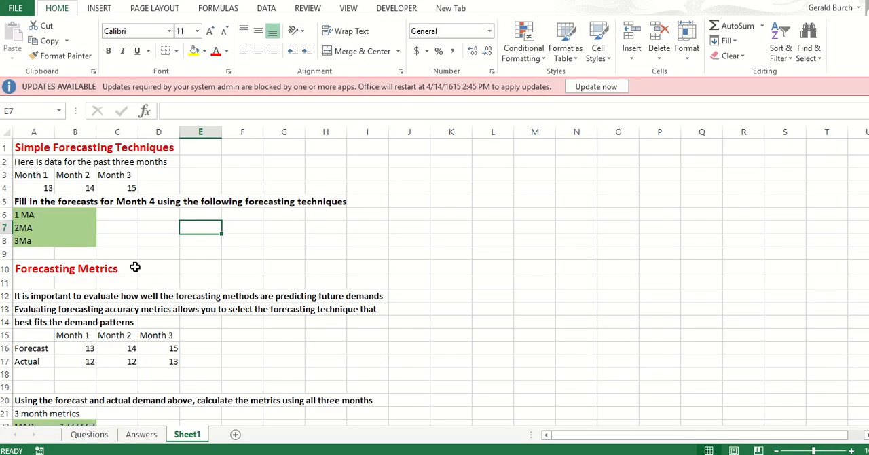
mouse_move(66, 166)
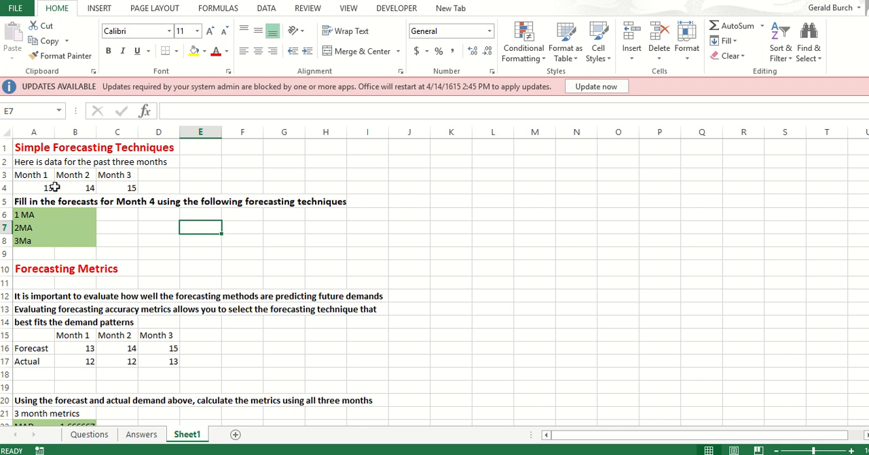
mouse_move(113, 178)
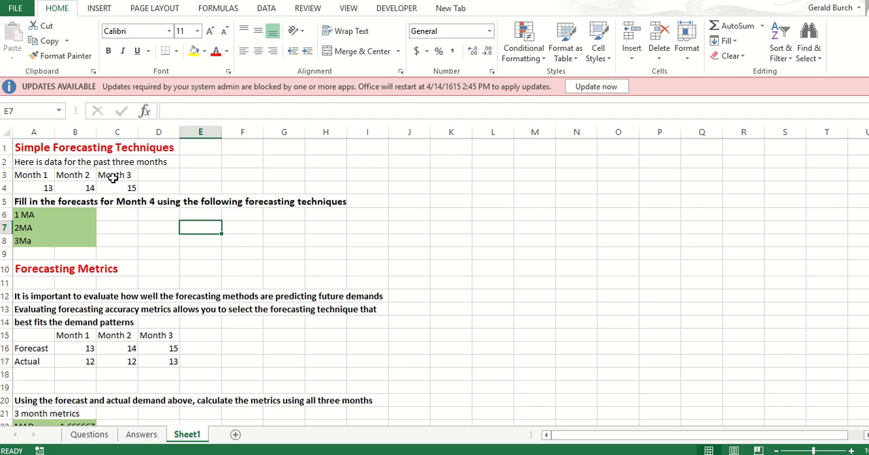
mouse_move(159, 176)
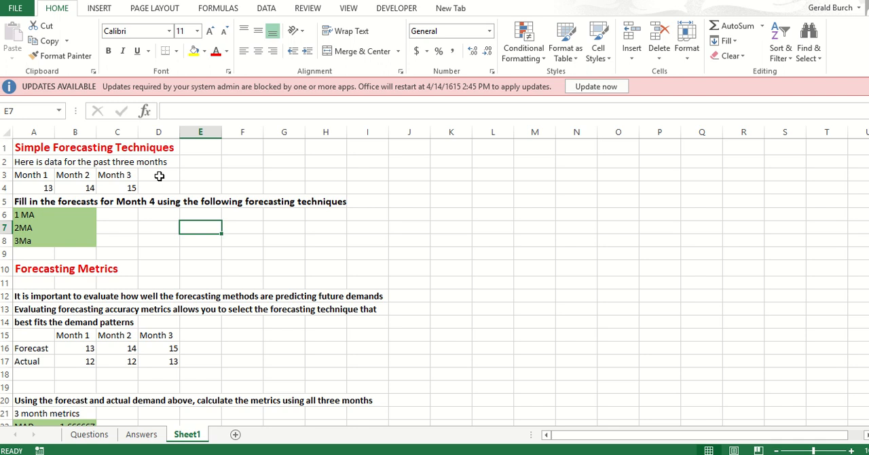
Step: Add a 'Month 4' heading to the right of Month 3 in the data table
text(Month 4)
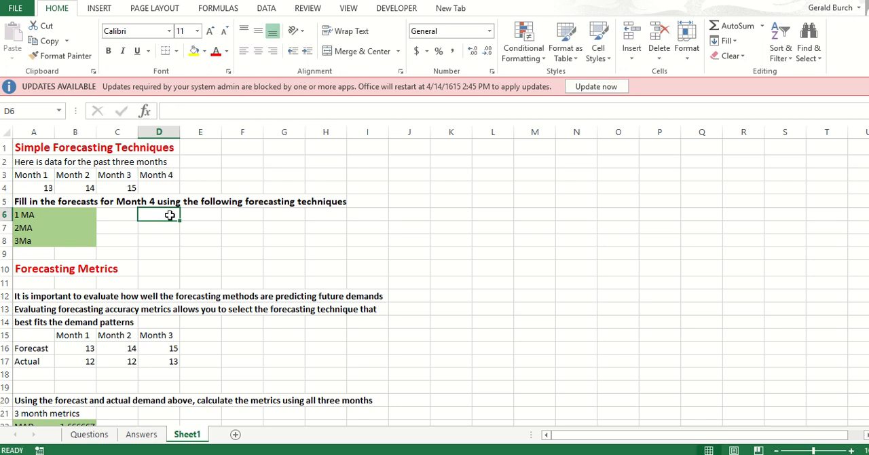
mouse_move(123, 187)
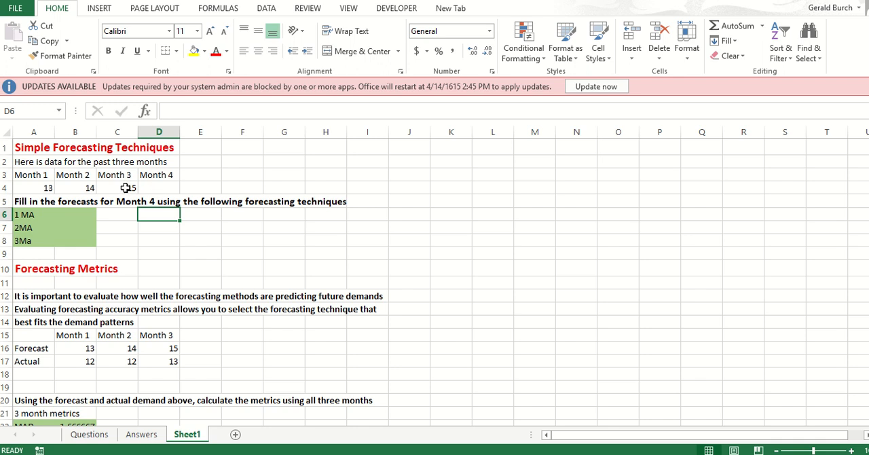
Step: Enter 15 as the 1 MA forecast for Month 4 with the note 'Naive' beside it
click(117, 188)
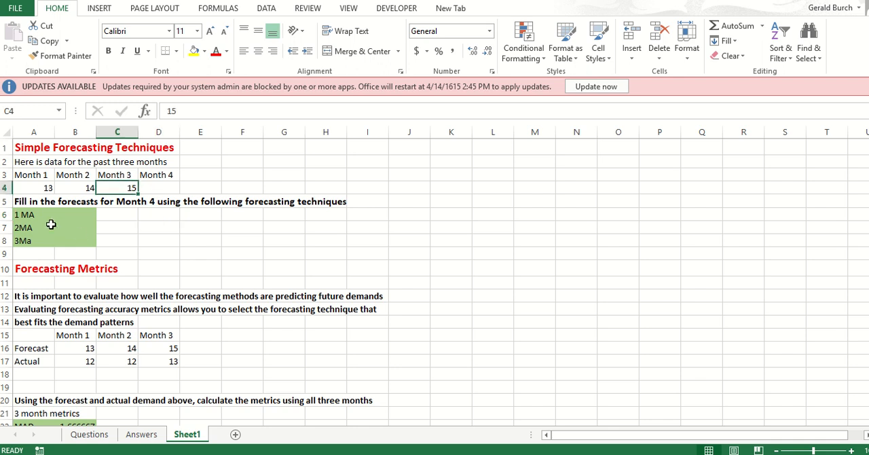
mouse_move(30, 215)
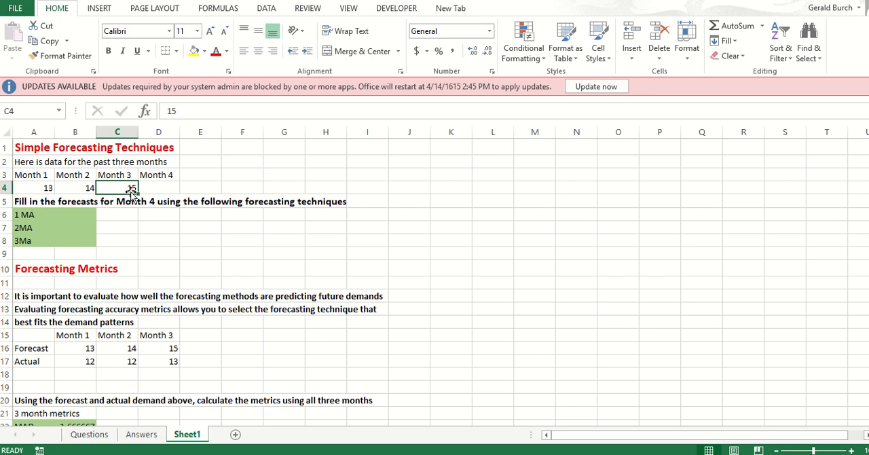
mouse_move(125, 219)
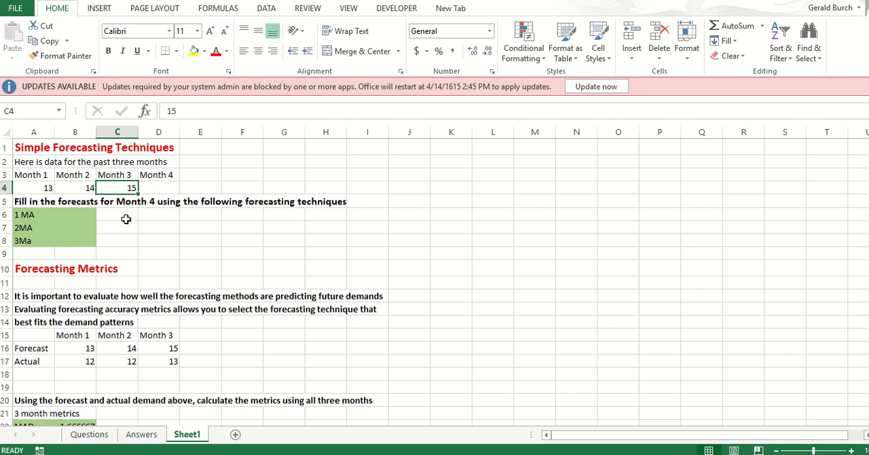
click(116, 215)
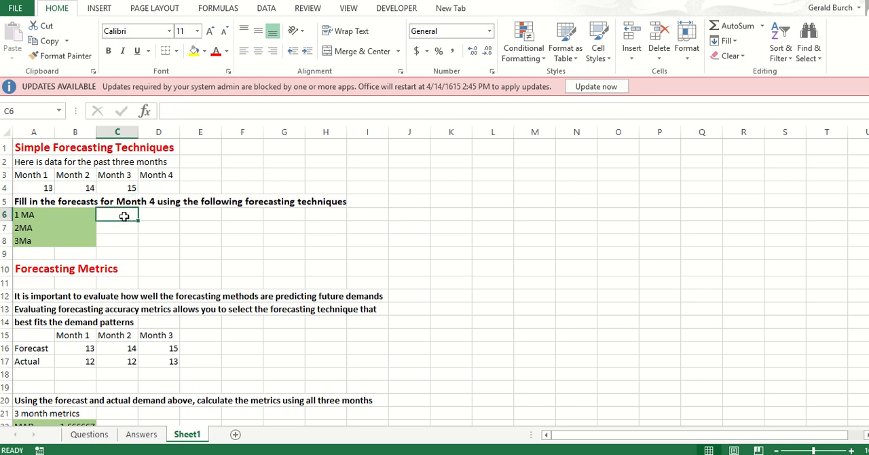
click(75, 214)
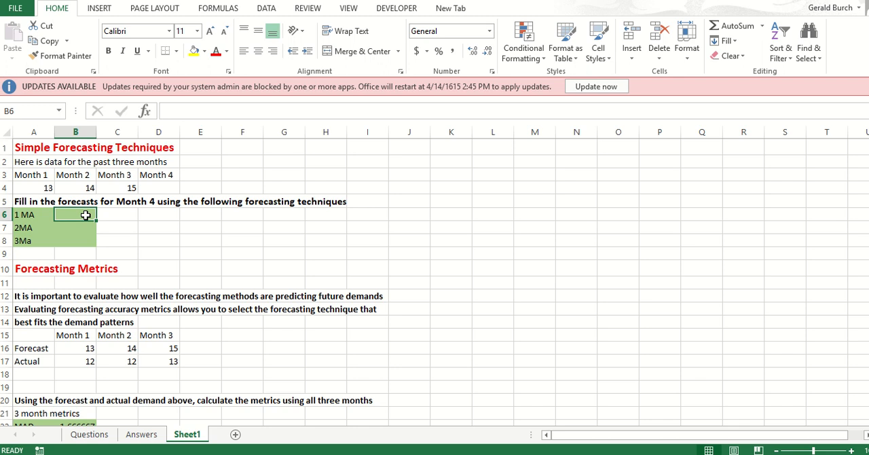
text(15)
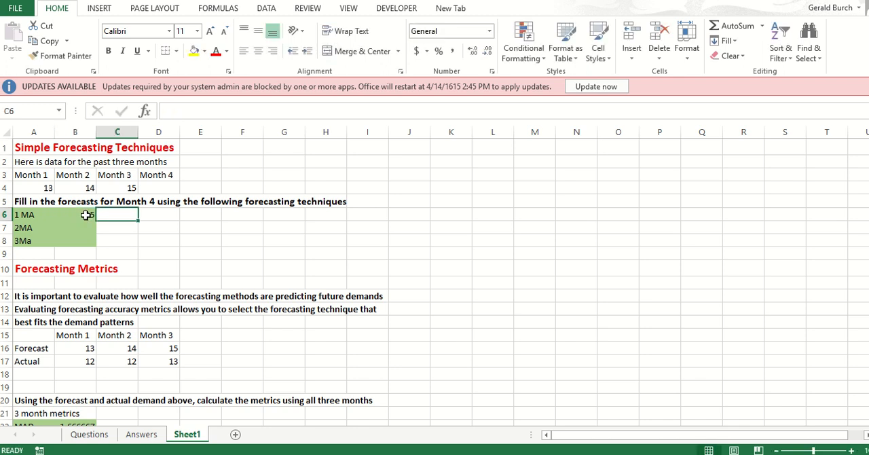
text(Naive)
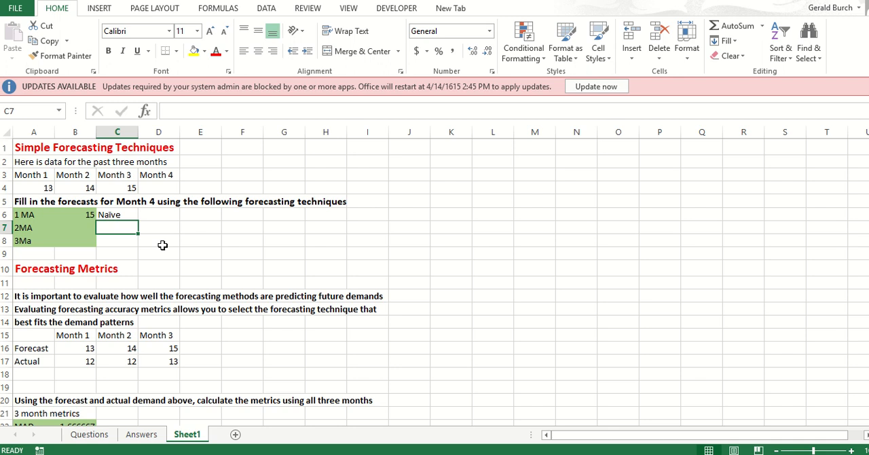
mouse_move(109, 252)
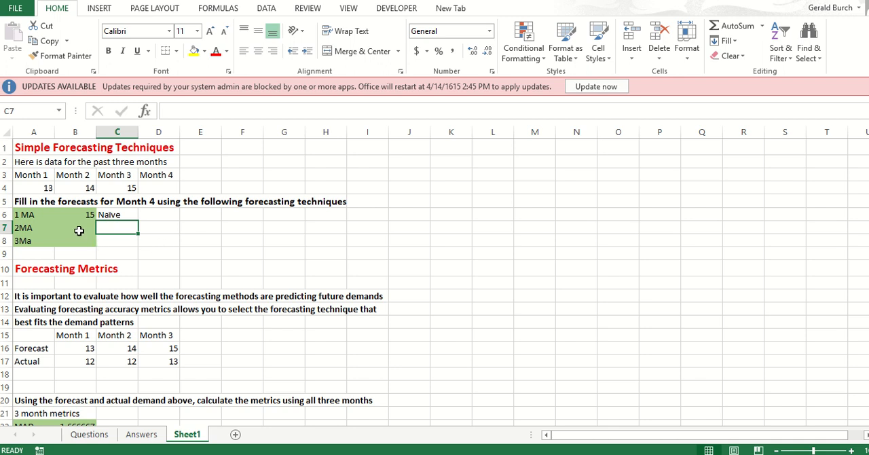
Step: Enter the 2MA forecast 14.5 and the 3MA forecast 14 using =AVERAGE(A4:C4)
click(74, 228)
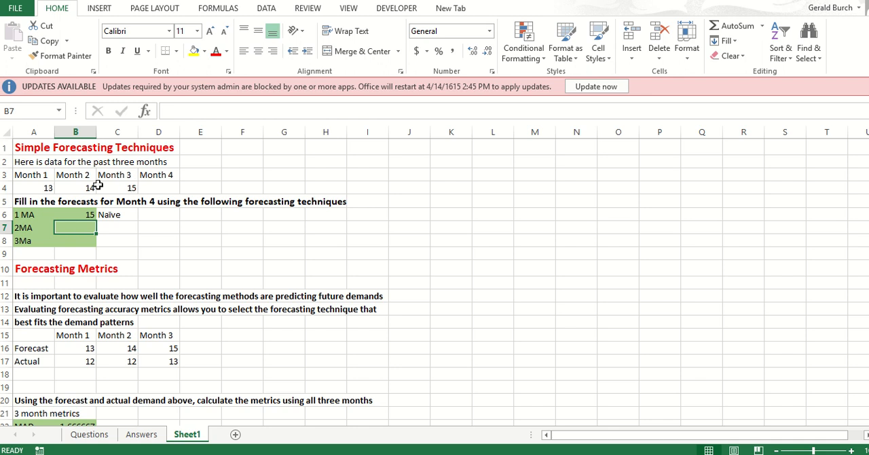
mouse_move(171, 187)
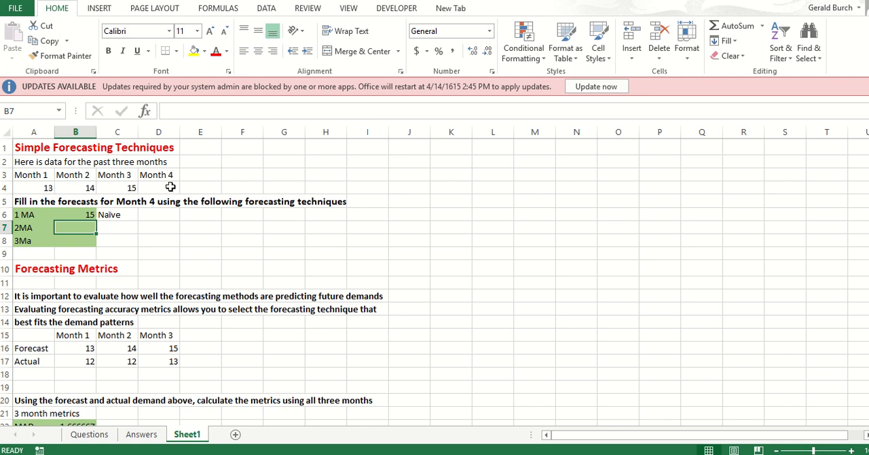
mouse_move(98, 226)
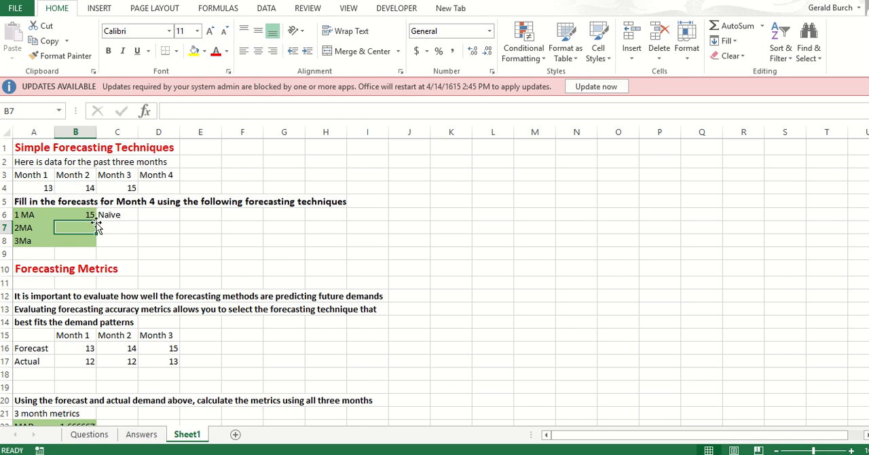
mouse_move(114, 187)
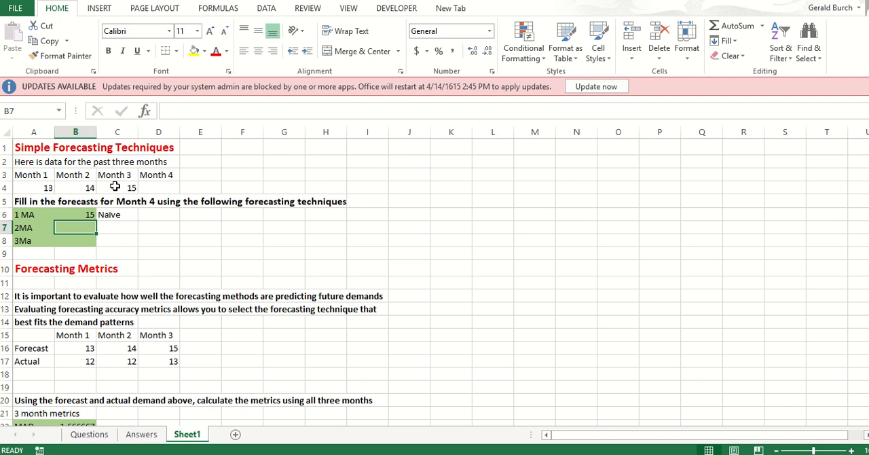
text(14.5)
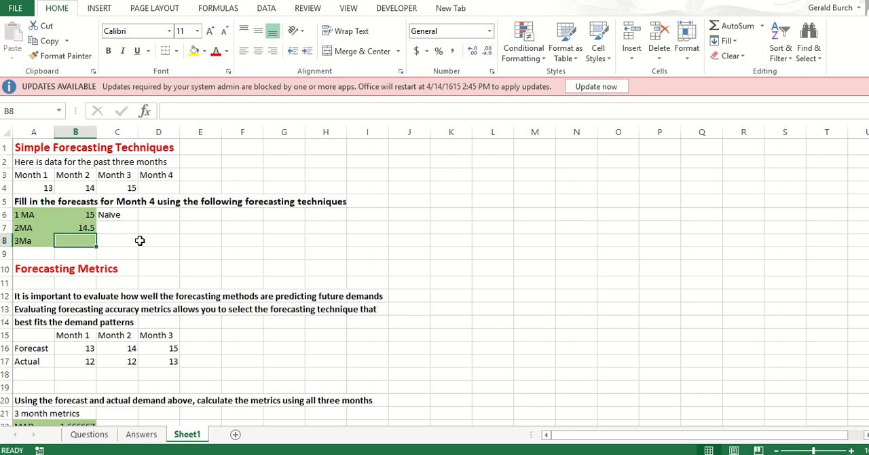
mouse_move(51, 212)
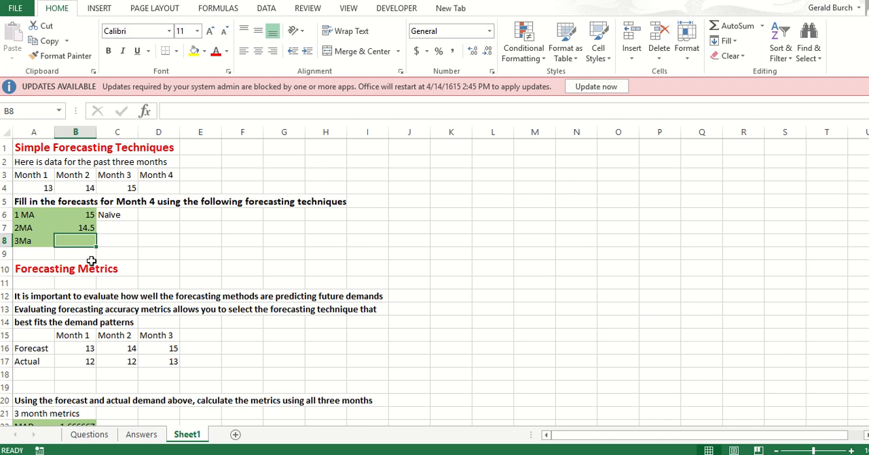
text(=)
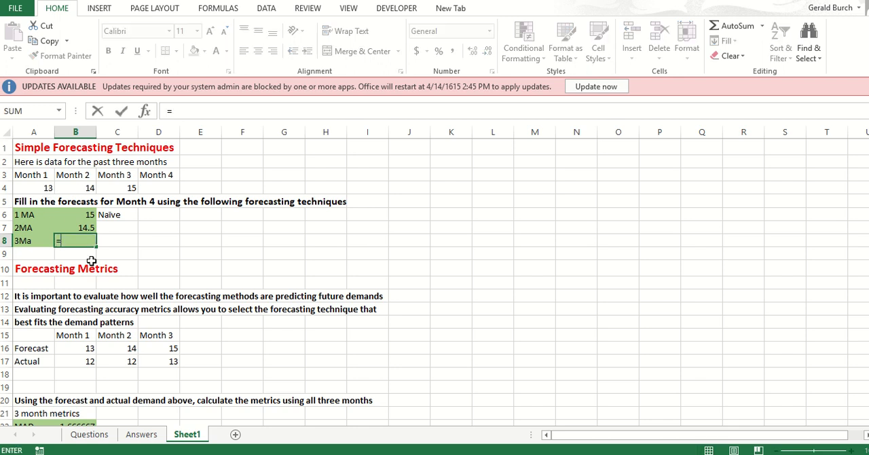
text(=average()
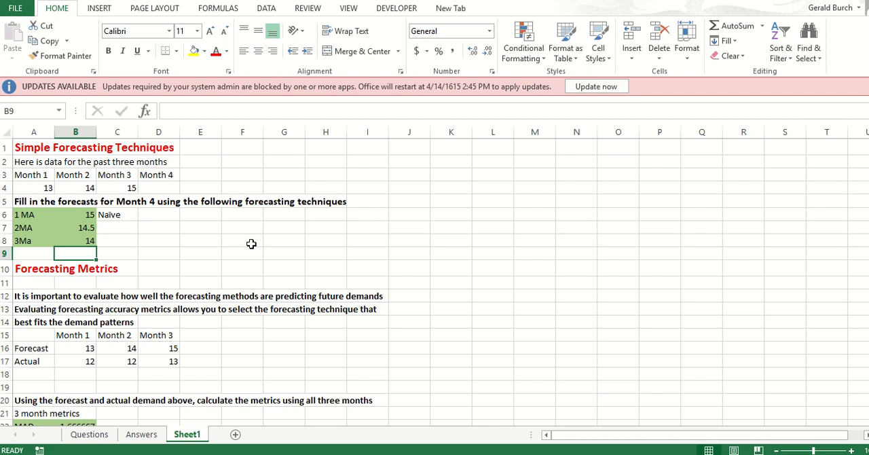
mouse_move(73, 228)
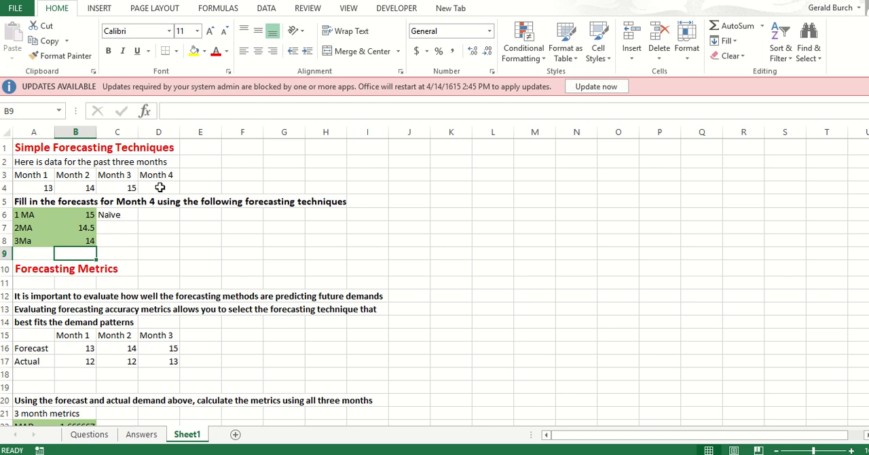
Step: Add a 'Month 5' heading to the right of Month 4, retyping after a mistyped entry
click(116, 228)
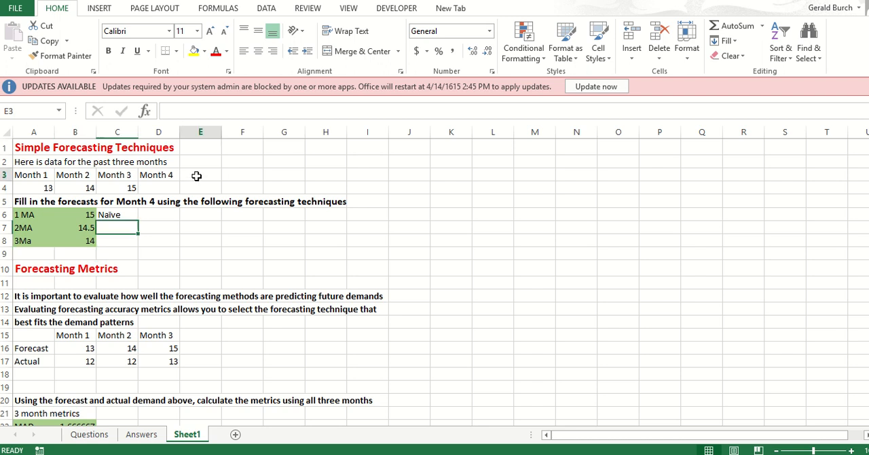
text(mont)
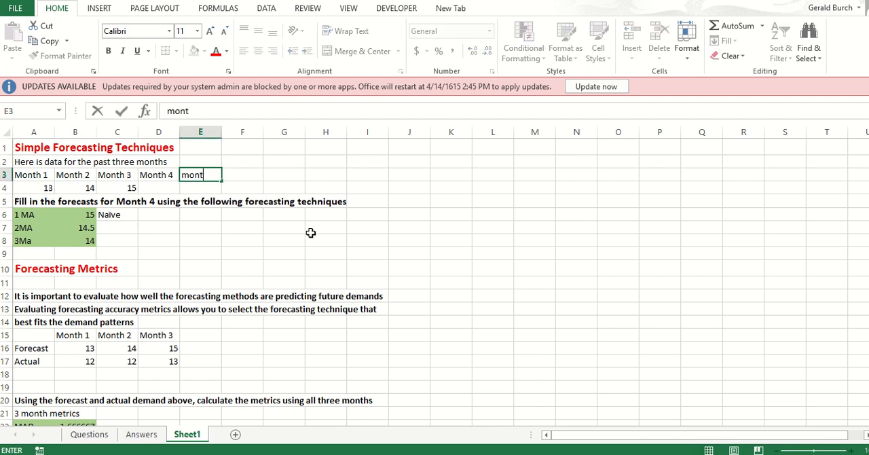
key(Escape)
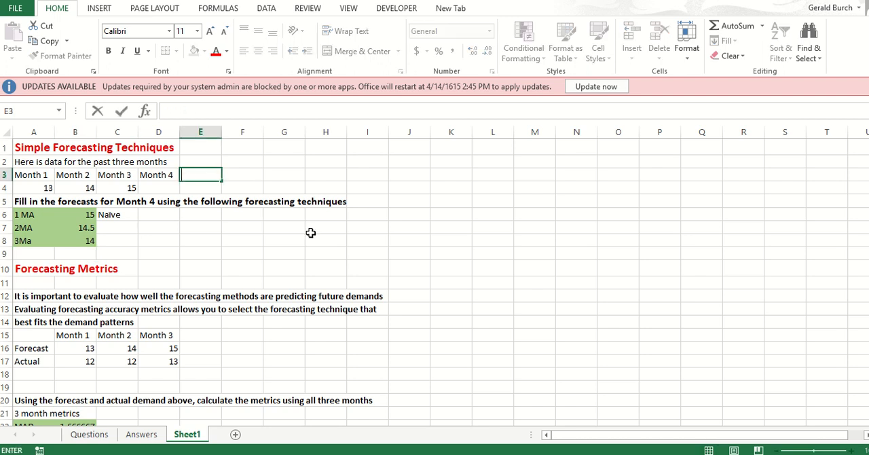
text(Mont)
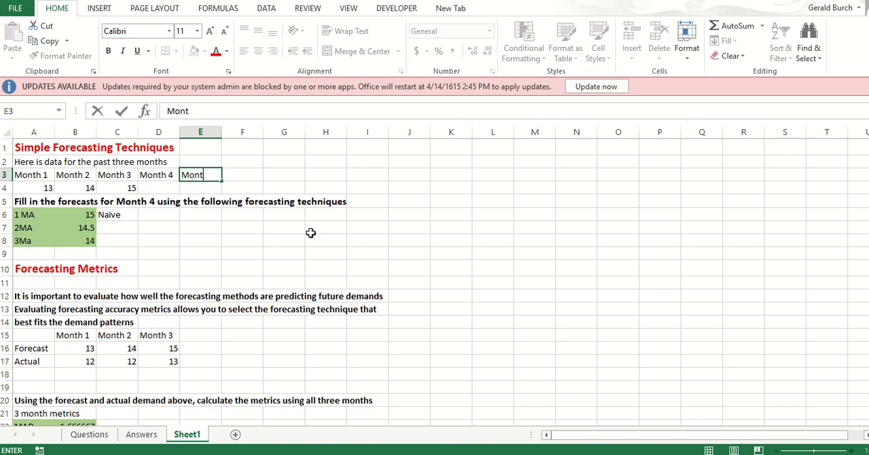
text(h 5)
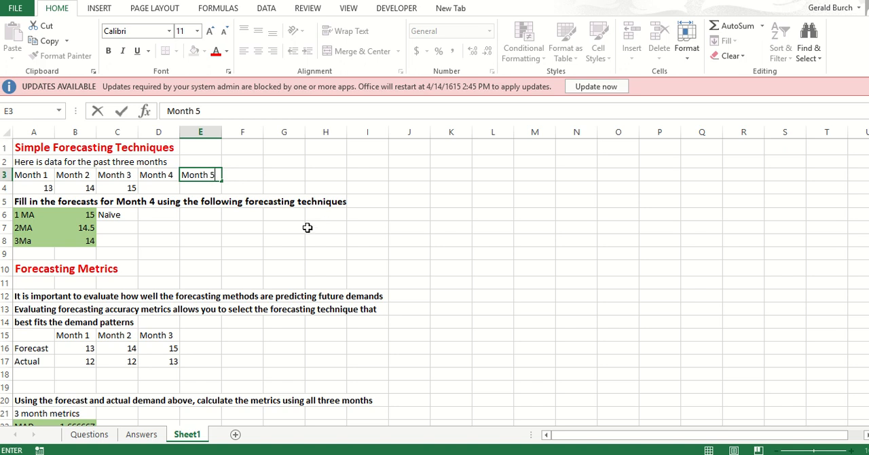
Step: Mark the still-unknown Month 4 data value with a question mark
click(157, 187)
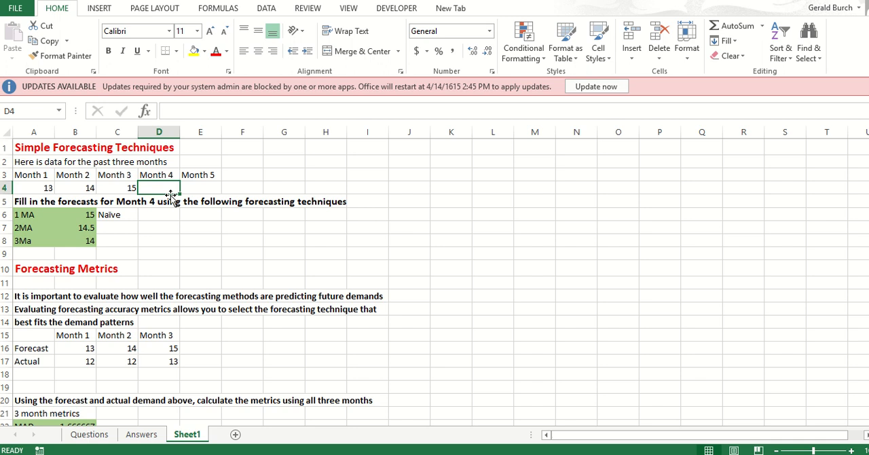
mouse_move(201, 206)
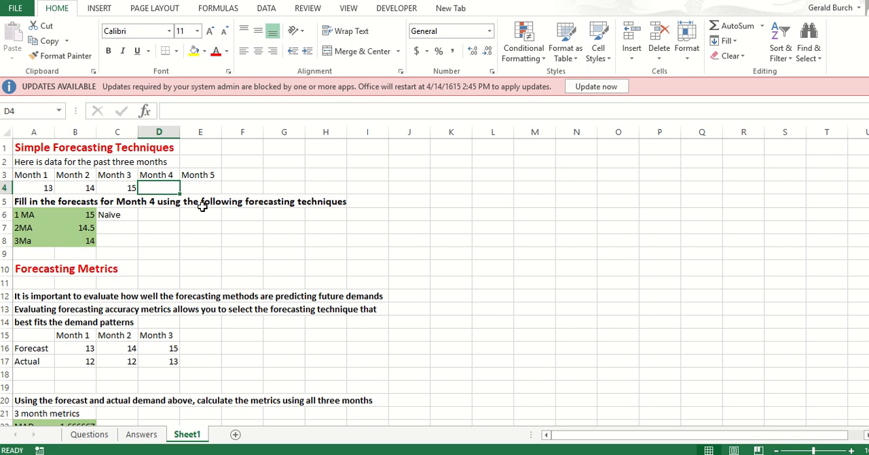
text(?)
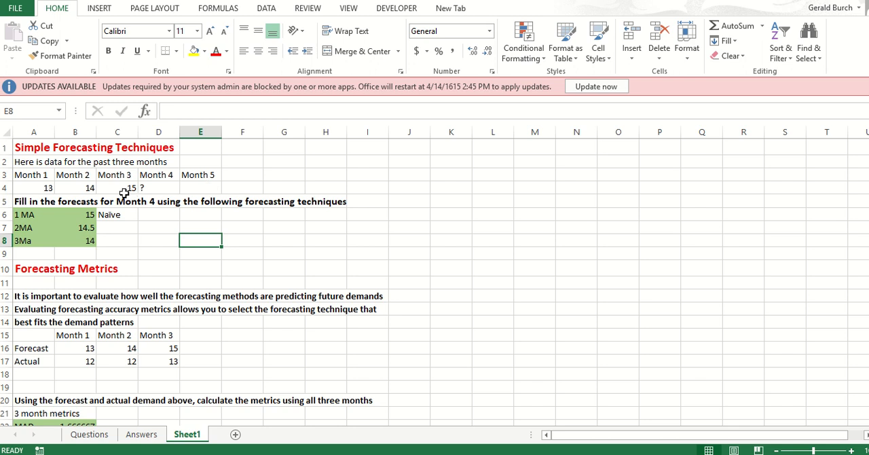
mouse_move(130, 188)
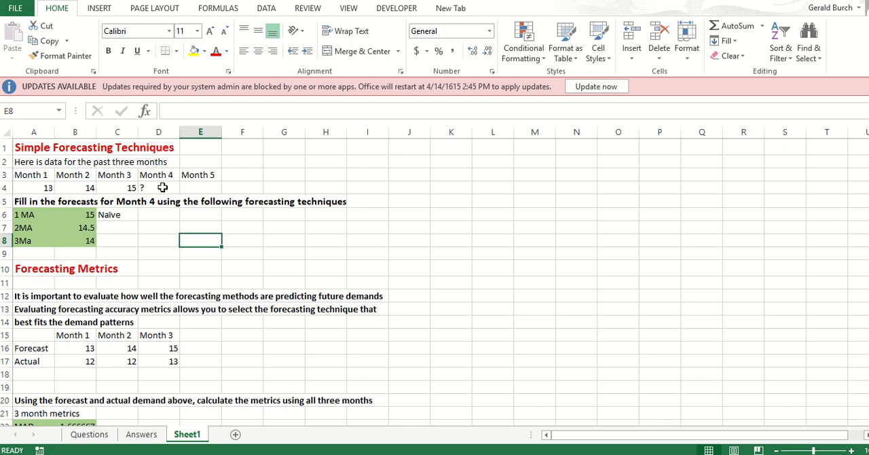
click(157, 187)
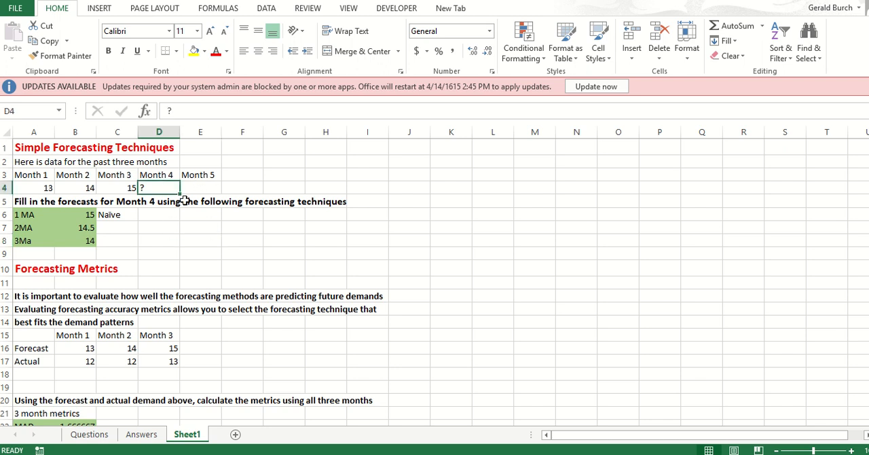
mouse_move(206, 174)
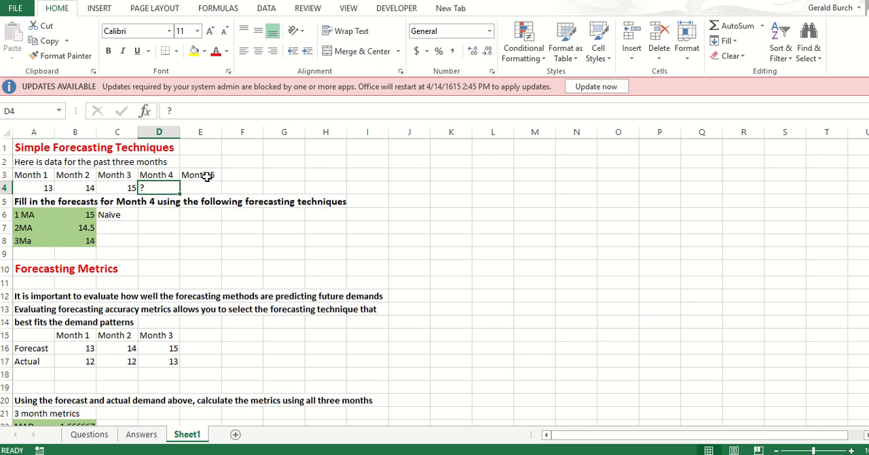
click(117, 187)
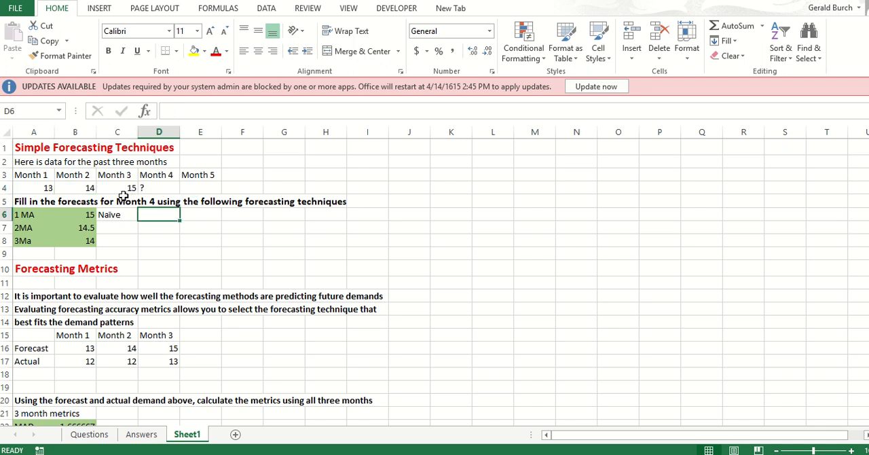
mouse_move(158, 189)
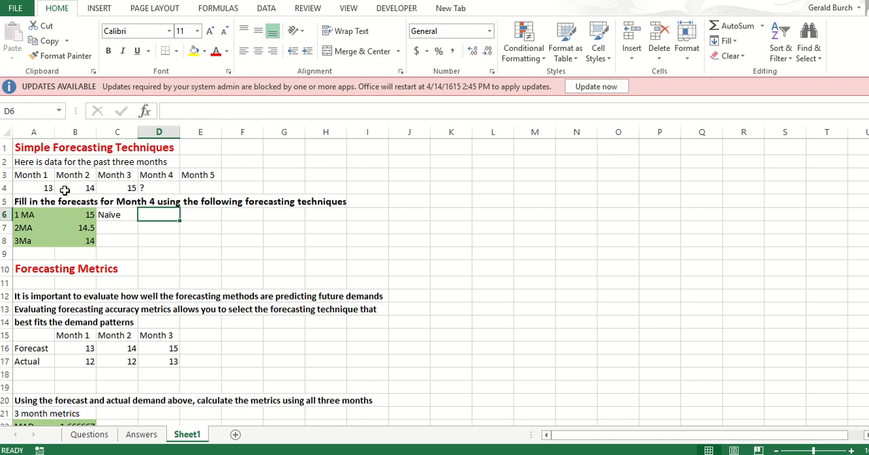
mouse_move(285, 176)
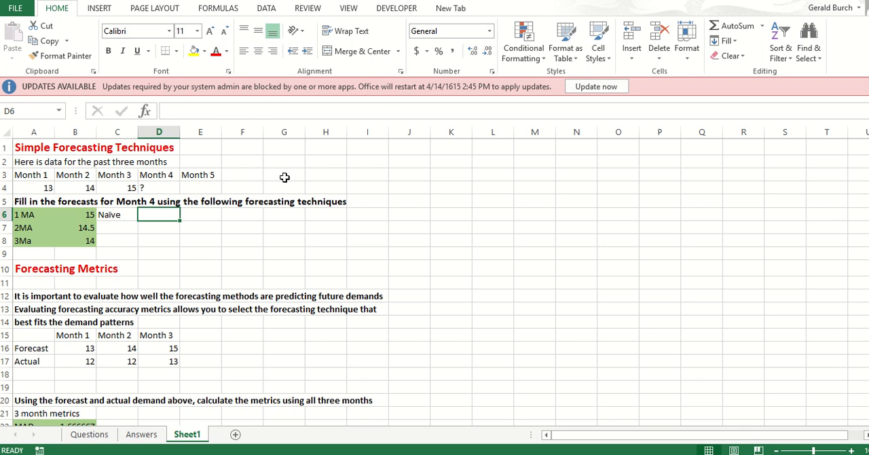
mouse_move(256, 187)
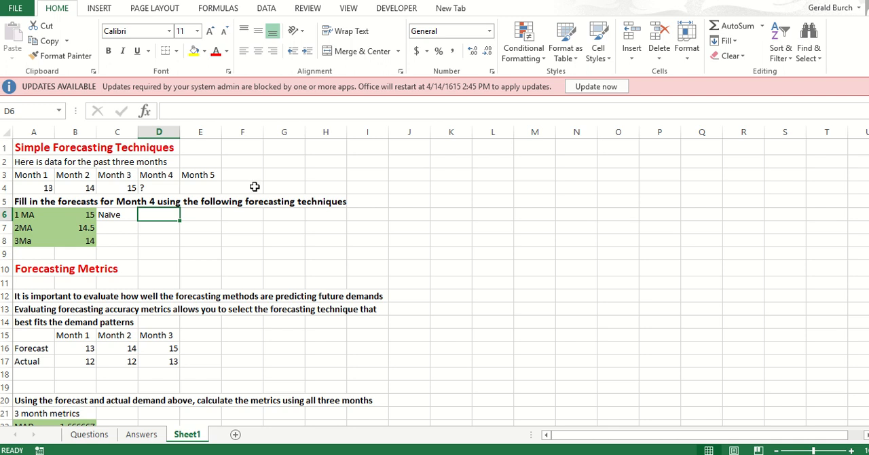
mouse_move(242, 189)
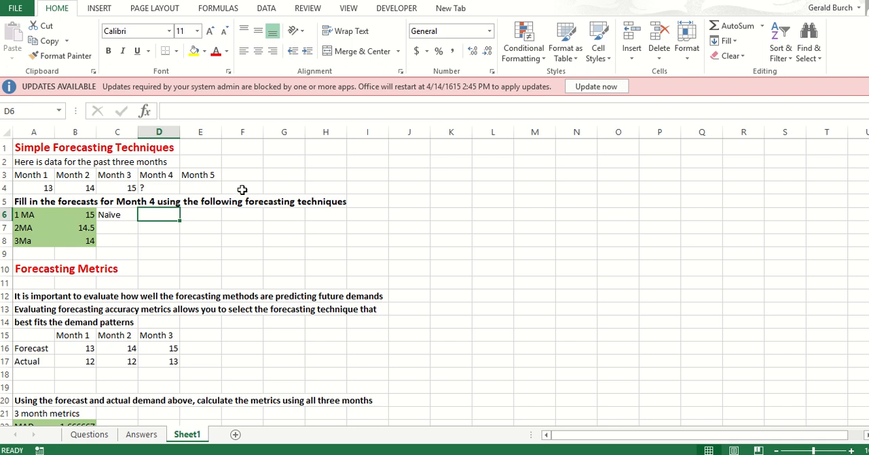
mouse_move(204, 190)
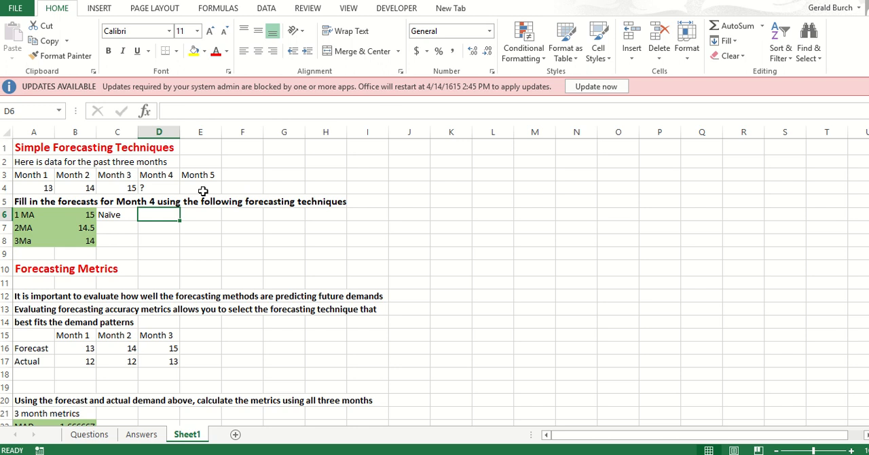
mouse_move(540, 262)
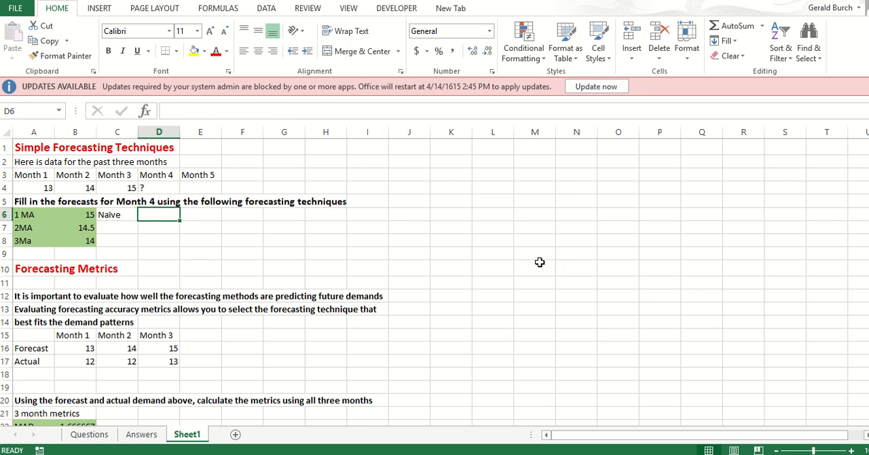